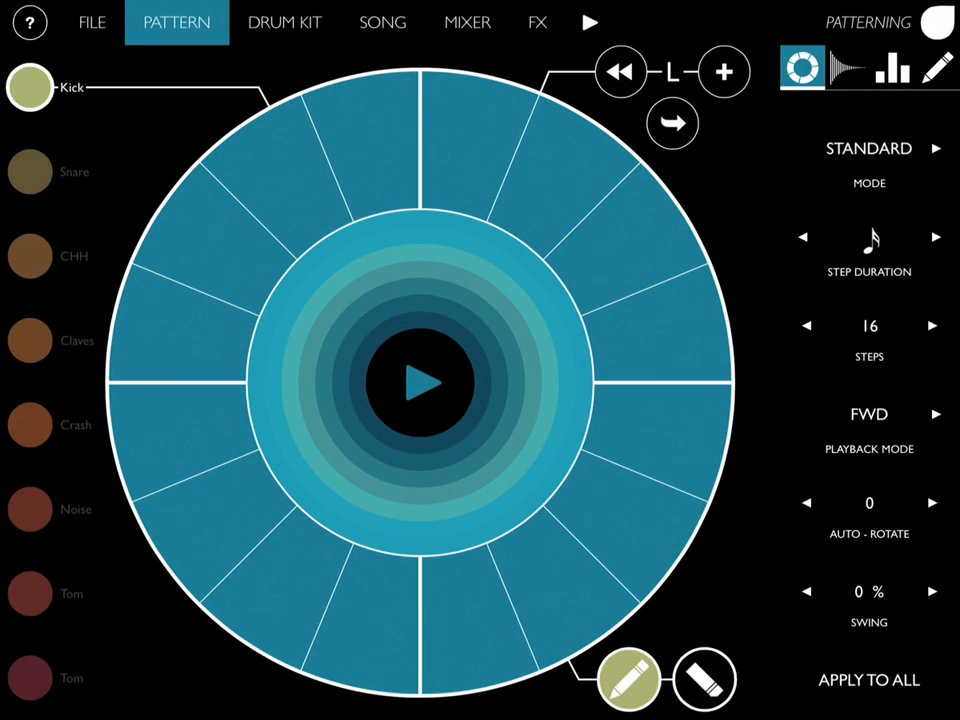
# Step: Try kick loop lengths of 6, 17 and 16, settle on 4 steps, and start playback
pyautogui.click(30, 340)
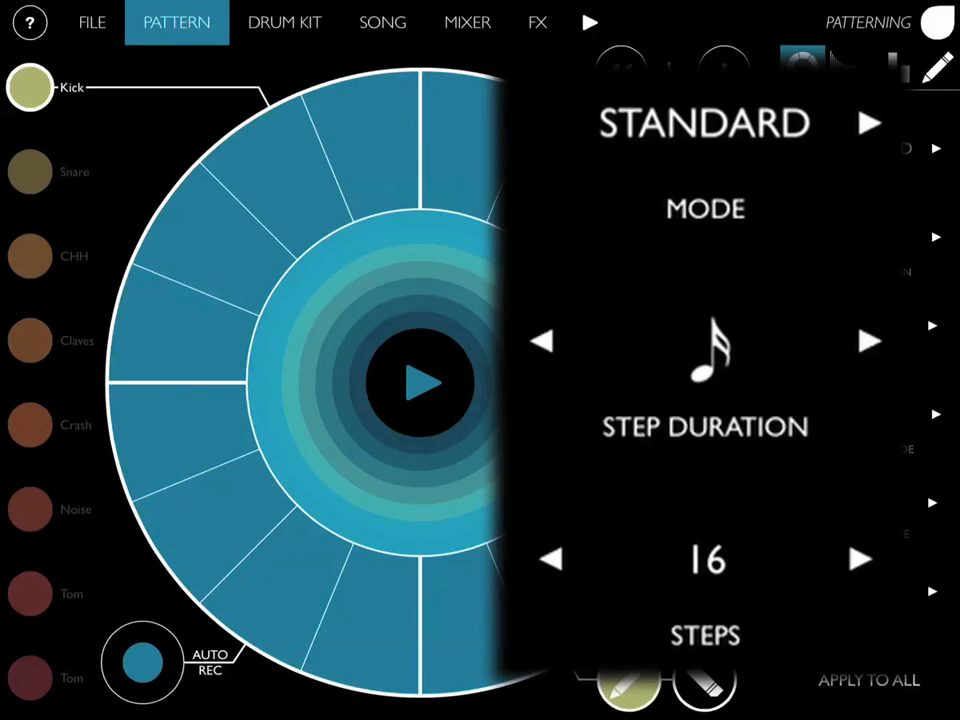
pyautogui.click(553, 559)
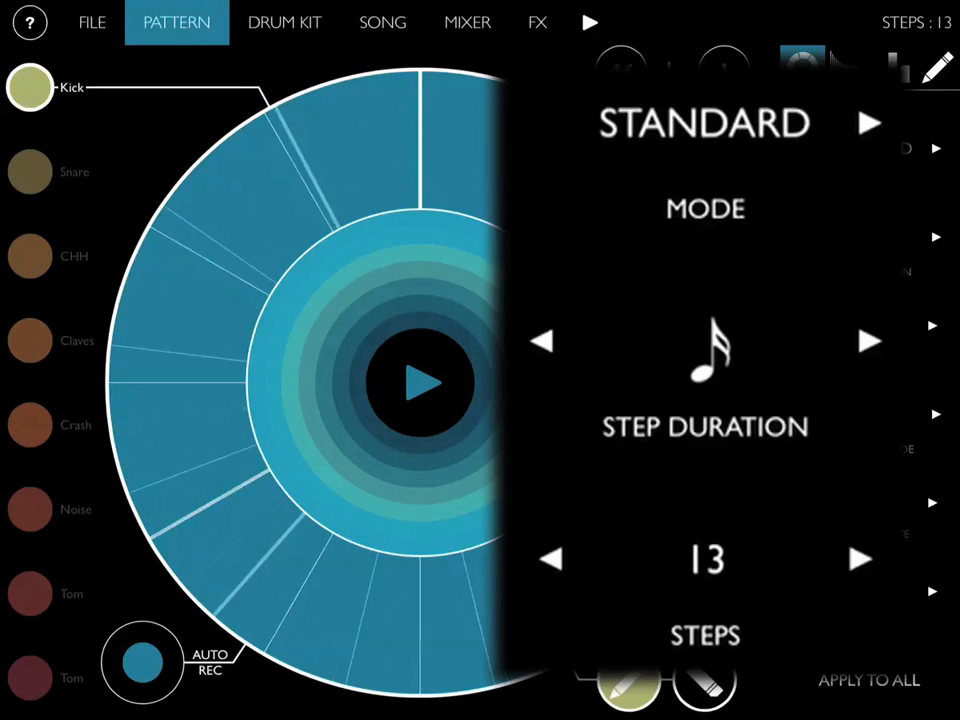
pyautogui.click(860, 559)
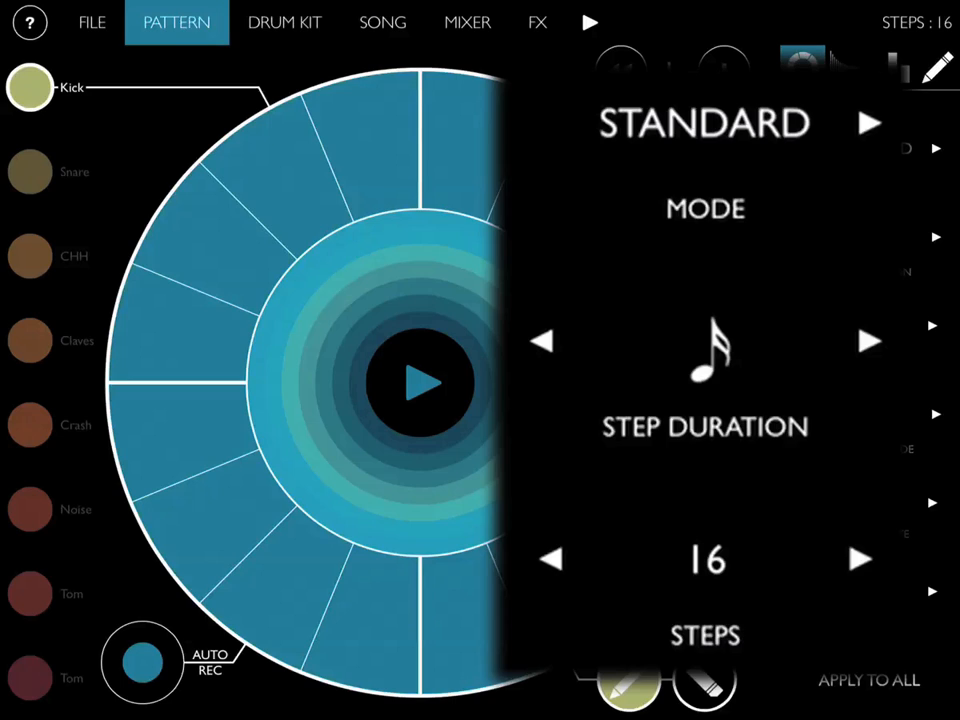
pyautogui.click(553, 559)
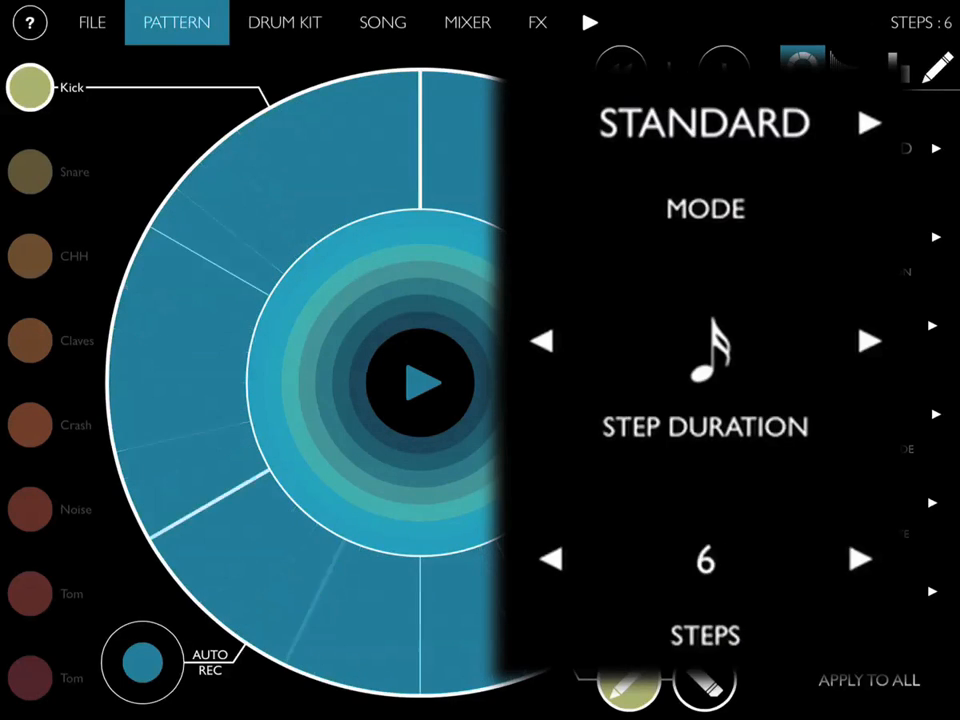
pyautogui.click(553, 559)
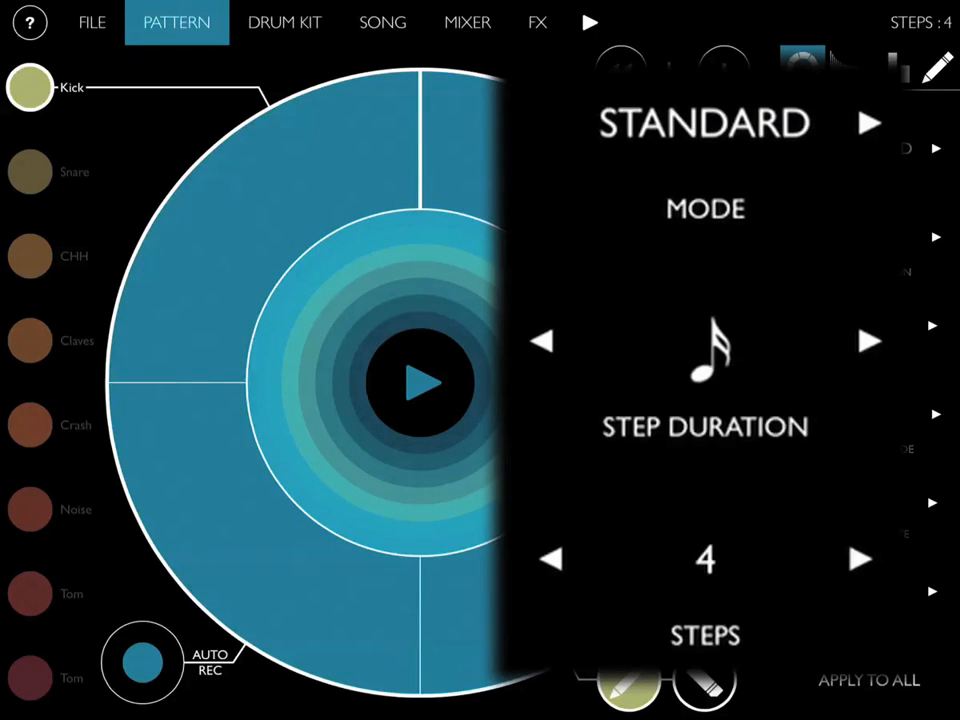
pyautogui.click(858, 559)
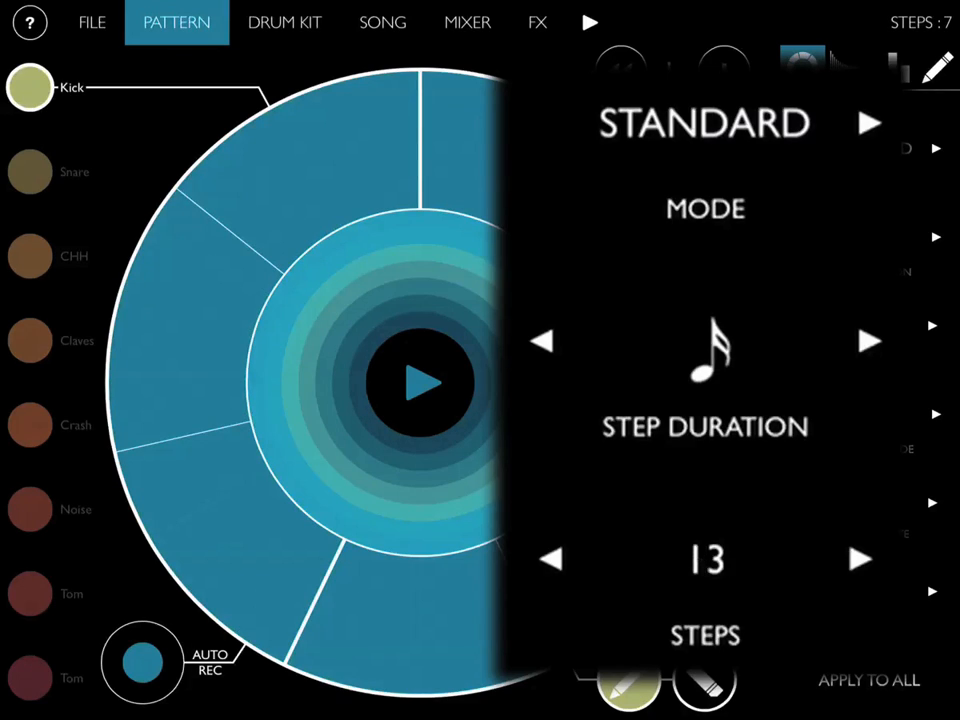
pyautogui.click(858, 559)
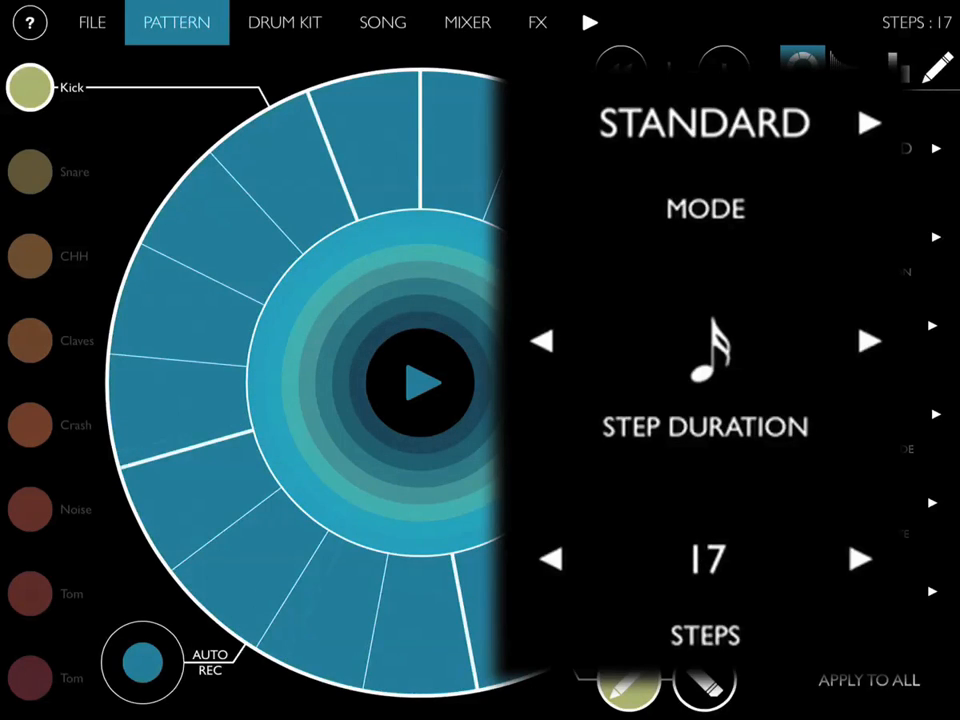
pyautogui.click(554, 559)
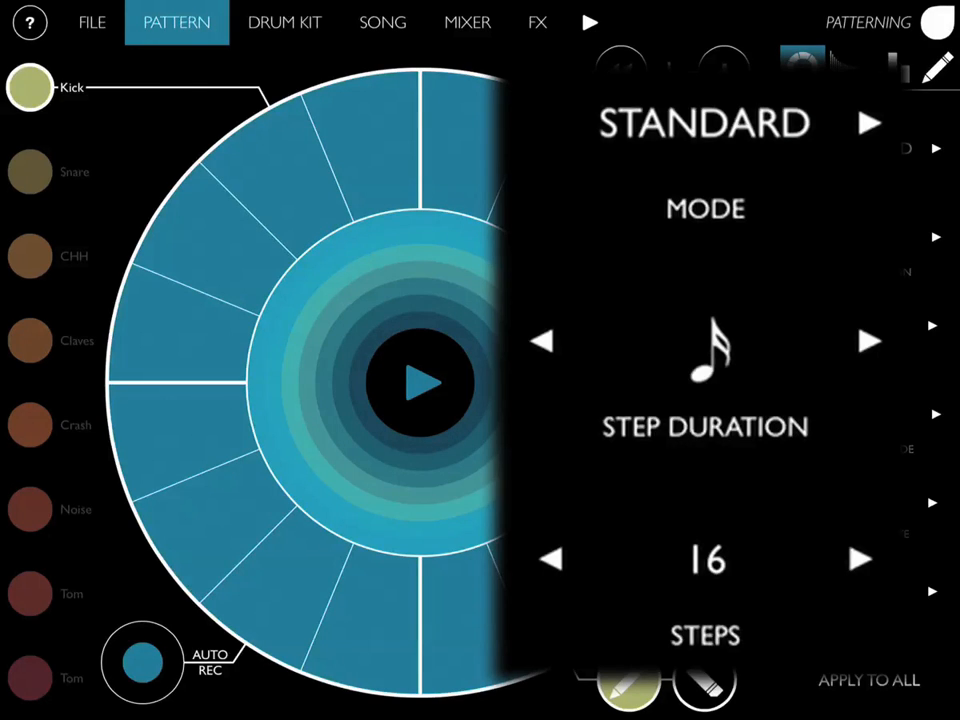
pyautogui.click(552, 559)
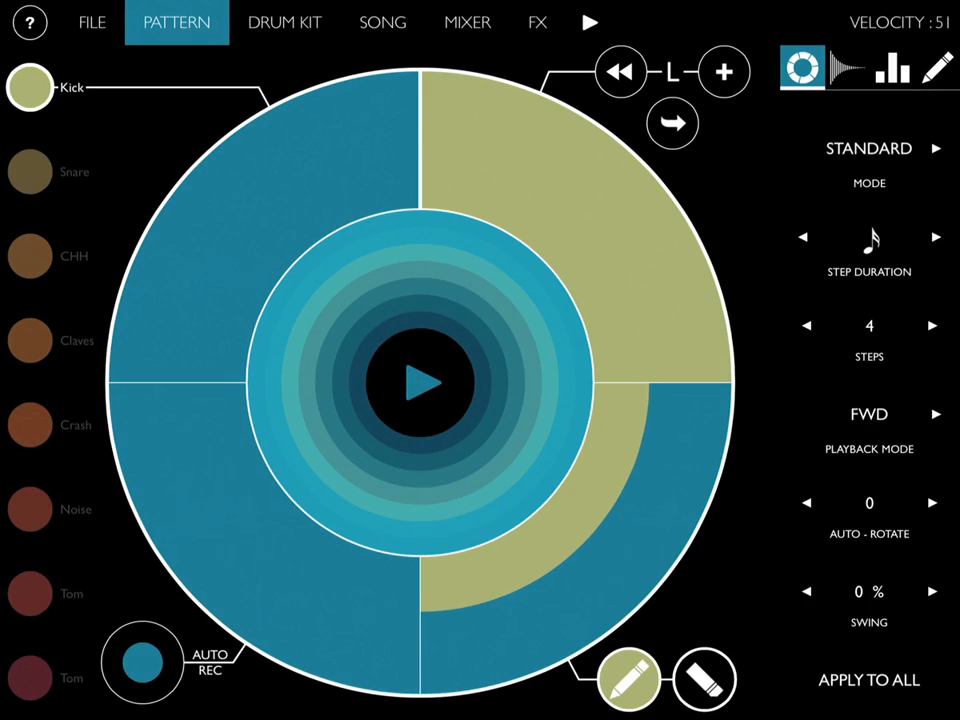
pyautogui.click(420, 382)
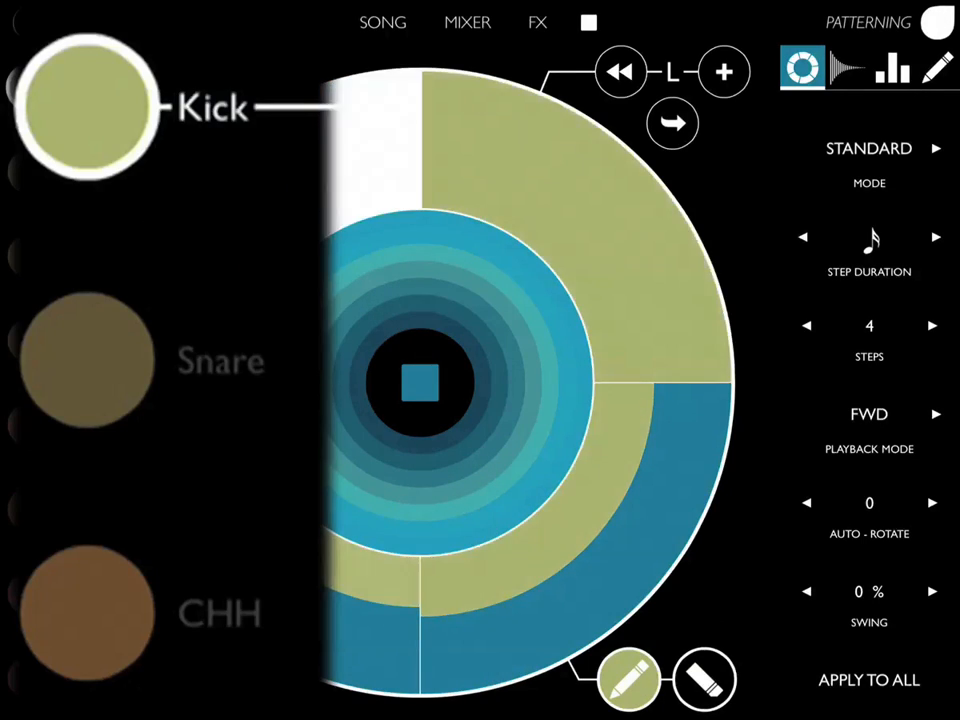
# Step: Select the CHH instrument circle to edit the closed hi-hat track
pyautogui.click(85, 360)
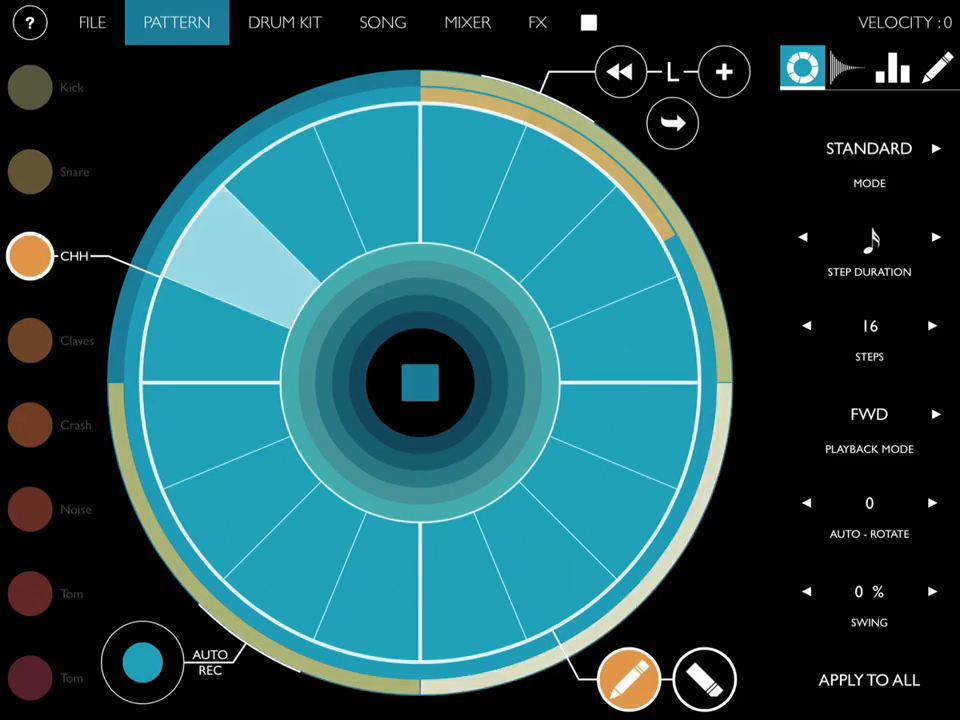
# Step: Adjust the closed hi-hat STEPS setting toward a 7-step loop
pyautogui.click(806, 326)
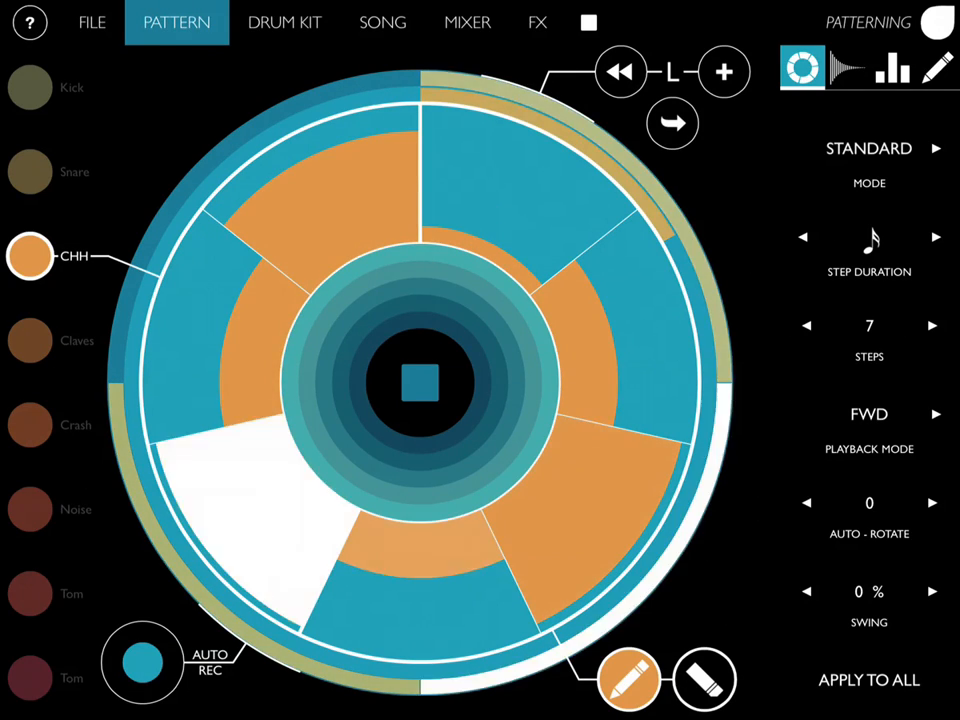
# Step: Advance the hi-hat STEP DURATION setting to a triplet note value
pyautogui.click(869, 240)
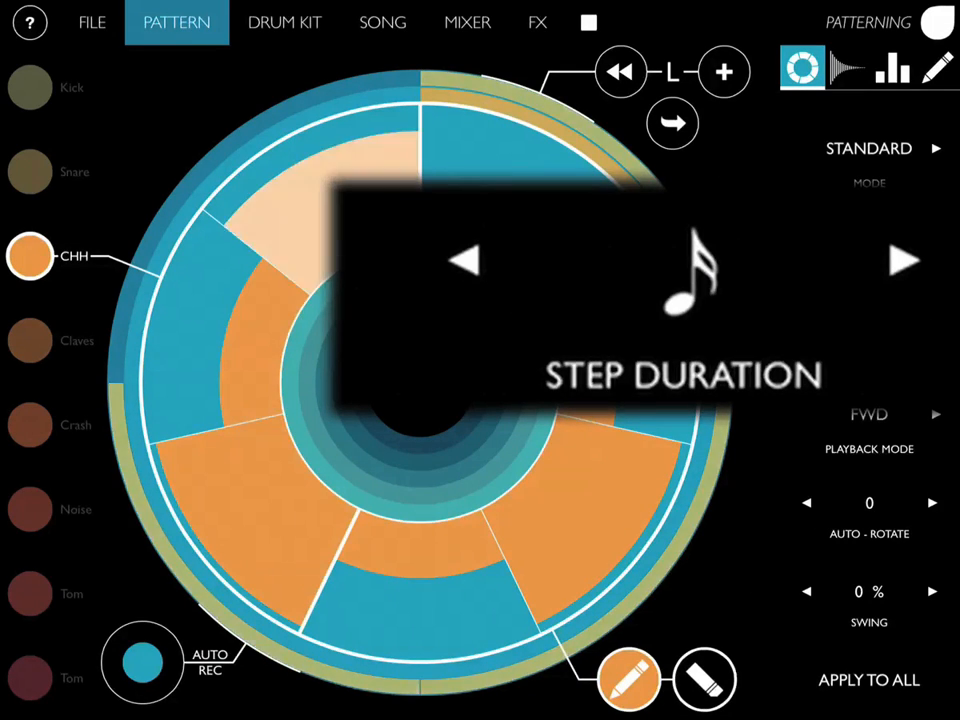
pyautogui.click(903, 260)
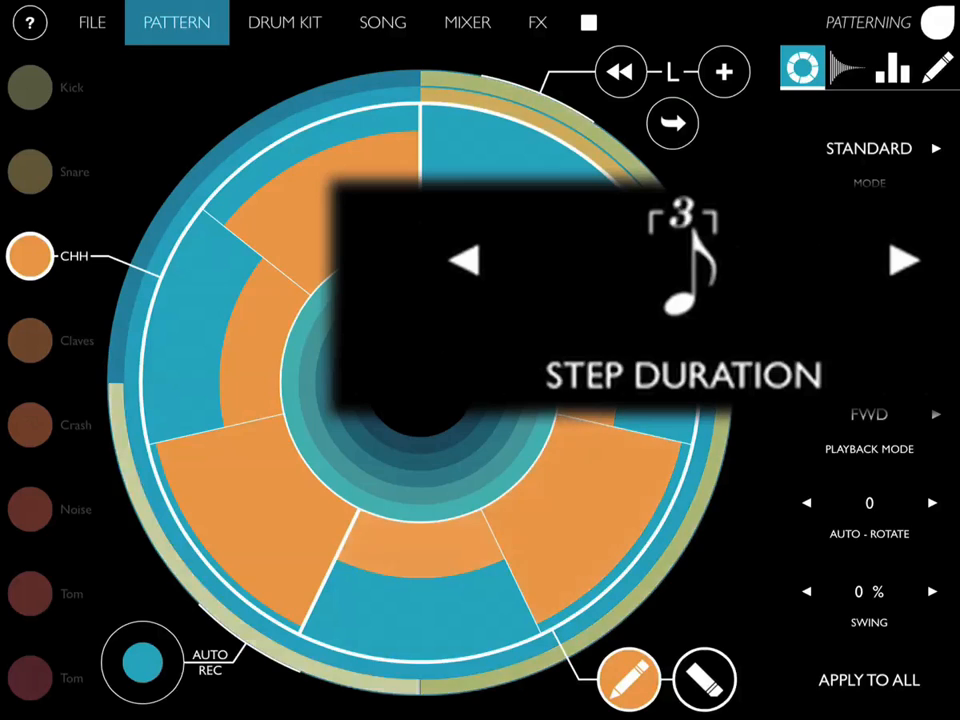